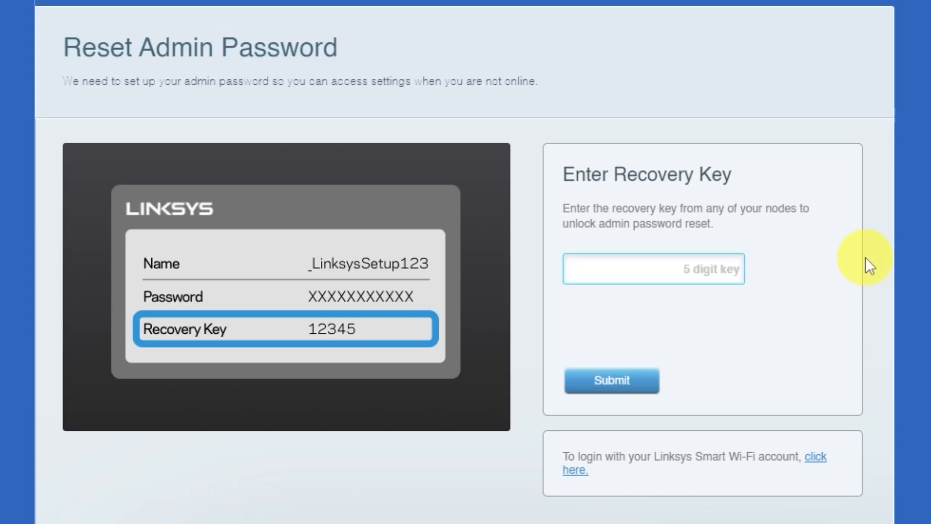
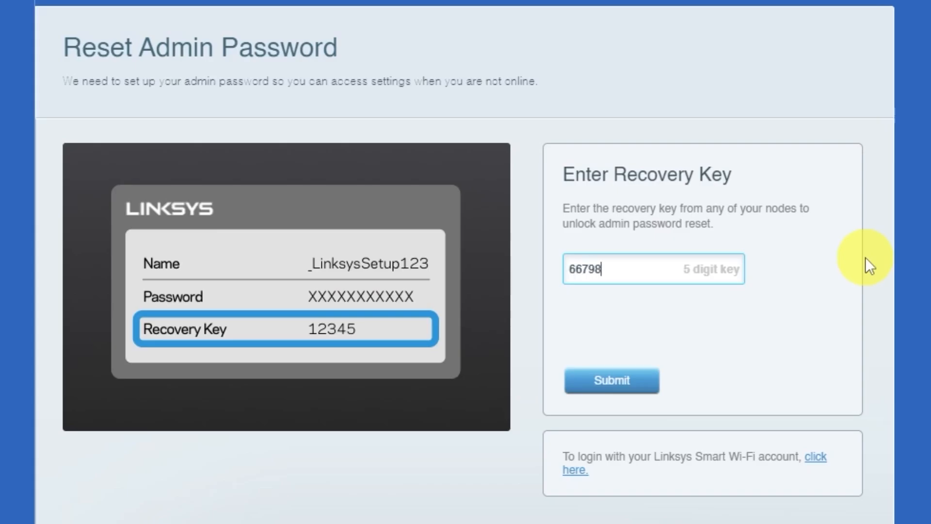
pyautogui.click(610, 380)
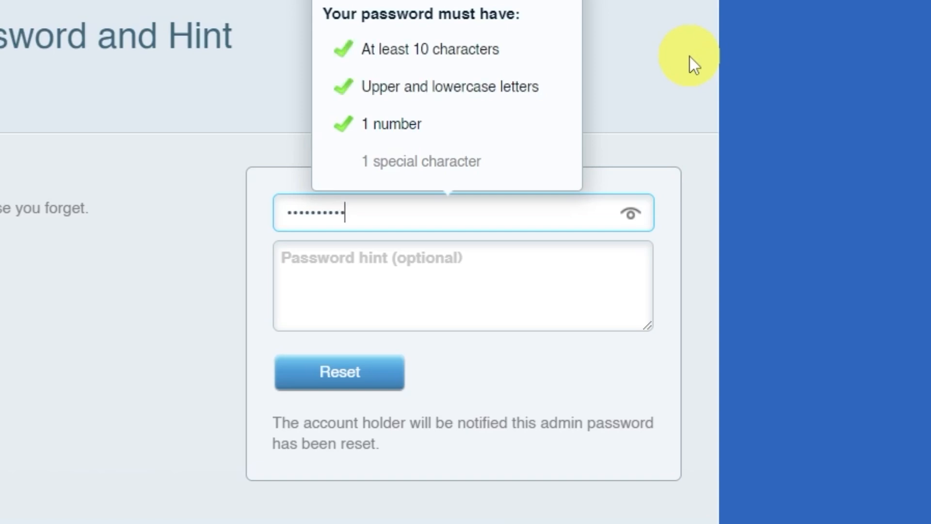
# Reset the admin password with the hint 'coffee', returning to the sign-in page.
pyautogui.click(544, 273)
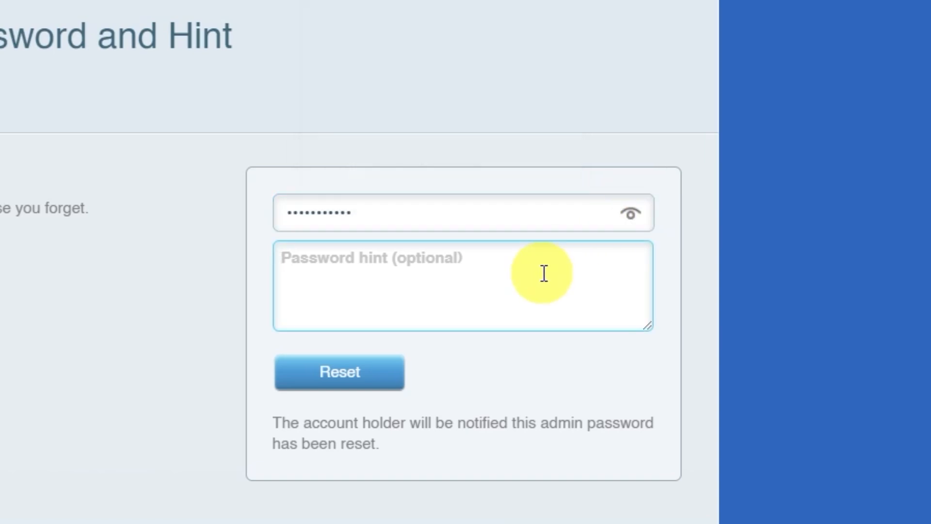
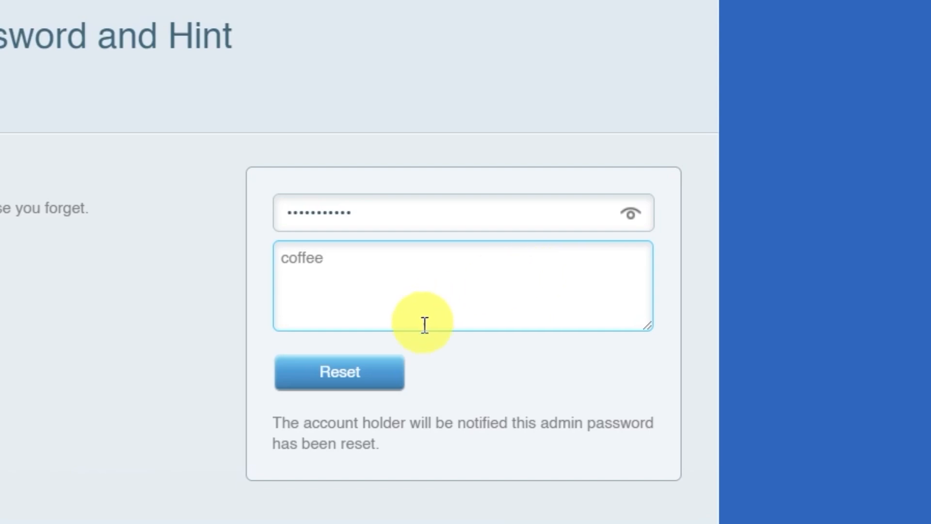
pyautogui.click(339, 386)
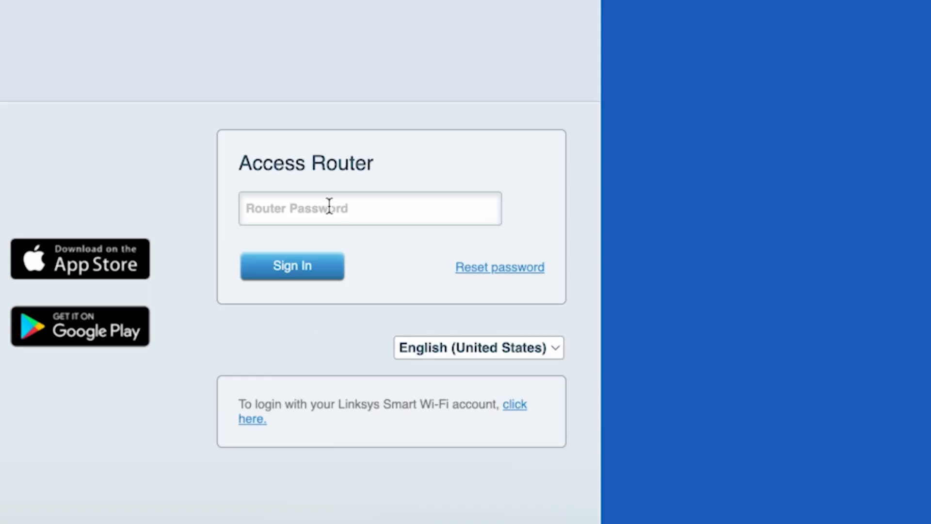
# Sign in to the router with the new admin password to reach the dashboard.
pyautogui.write('•••••')
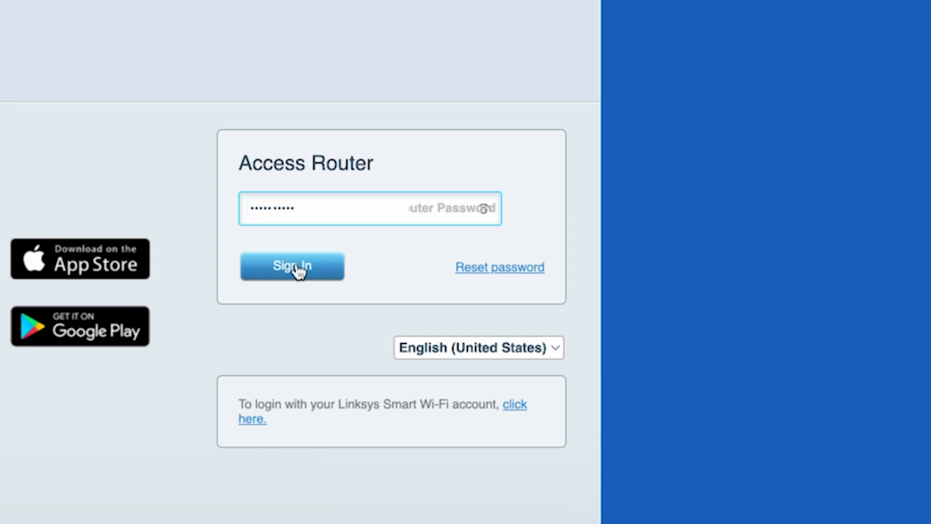
pyautogui.click(292, 265)
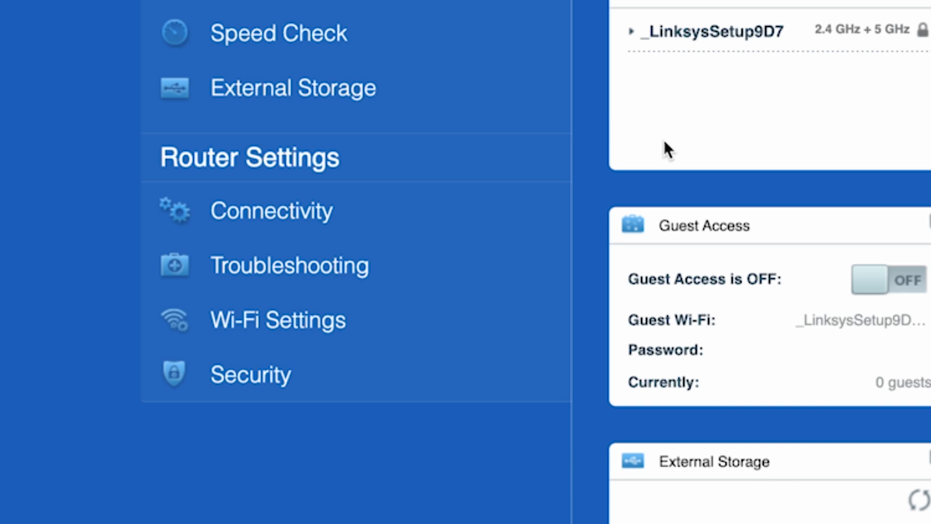
# Make the internet connection type editable under Connectivity > Internet Settings.
pyautogui.click(273, 209)
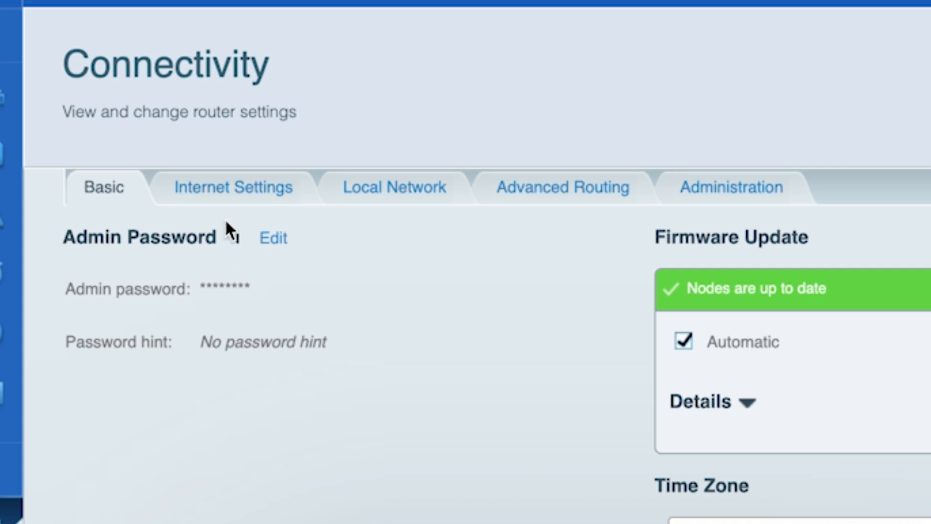
pyautogui.click(233, 188)
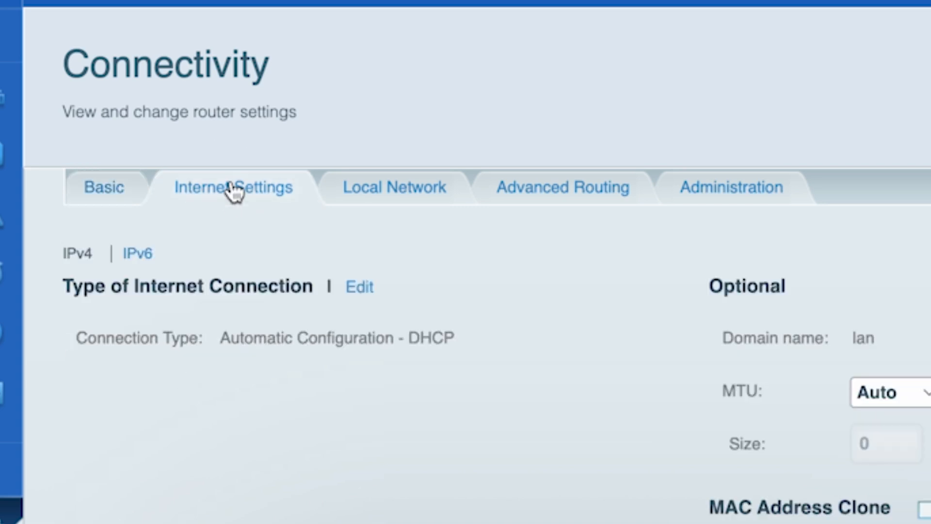
pyautogui.click(359, 286)
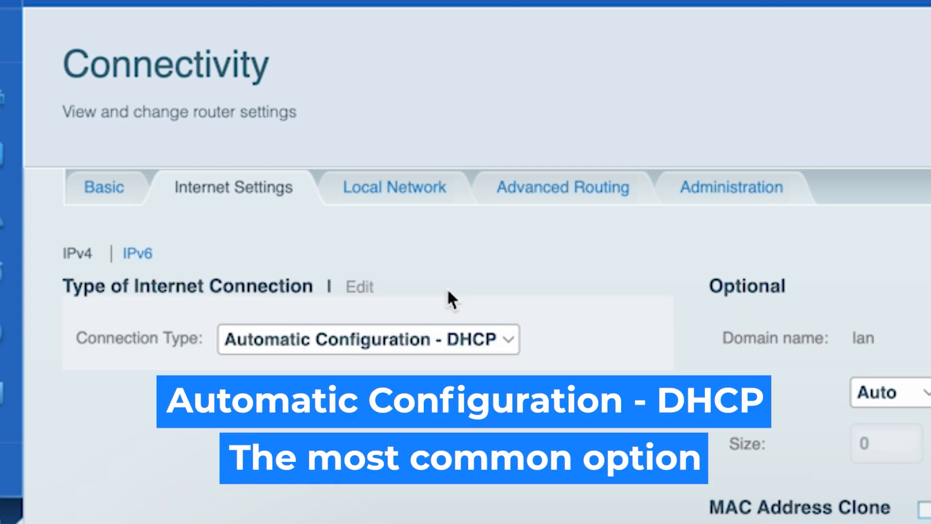
pyautogui.click(368, 340)
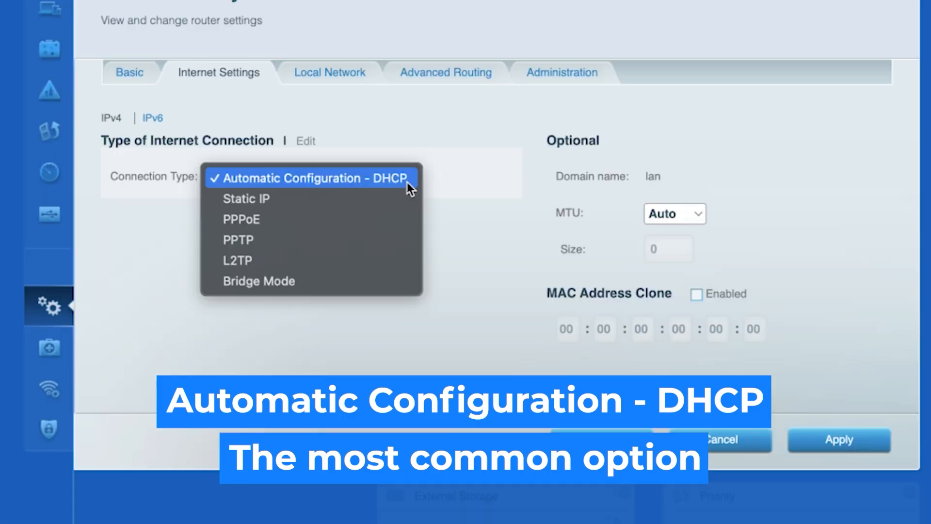
# Review Static IP, PPTP and L2TP, then leave the type as Automatic Configuration - DHCP.
pyautogui.click(246, 198)
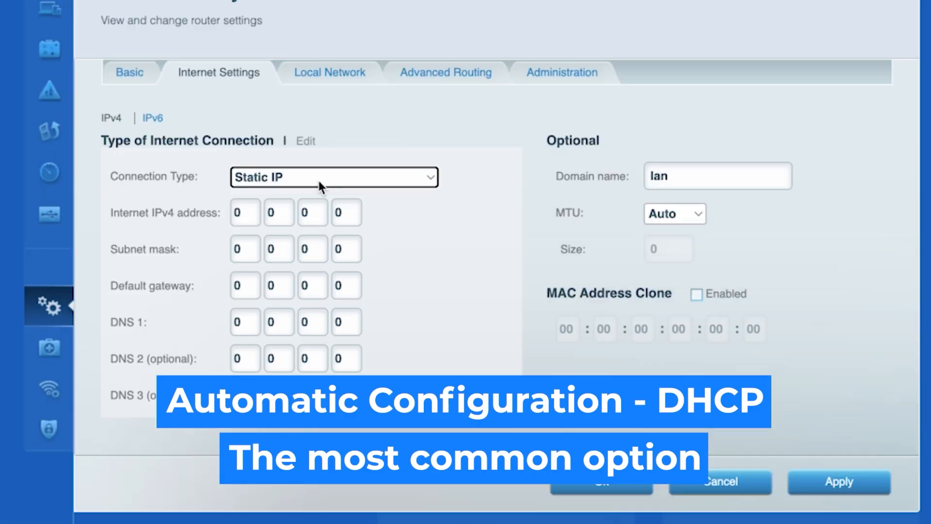
pyautogui.click(334, 177)
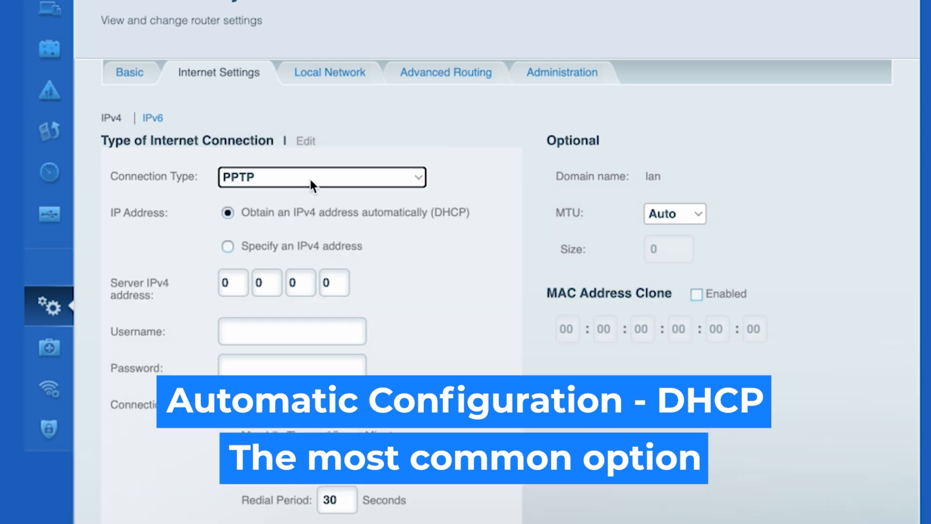
pyautogui.click(321, 178)
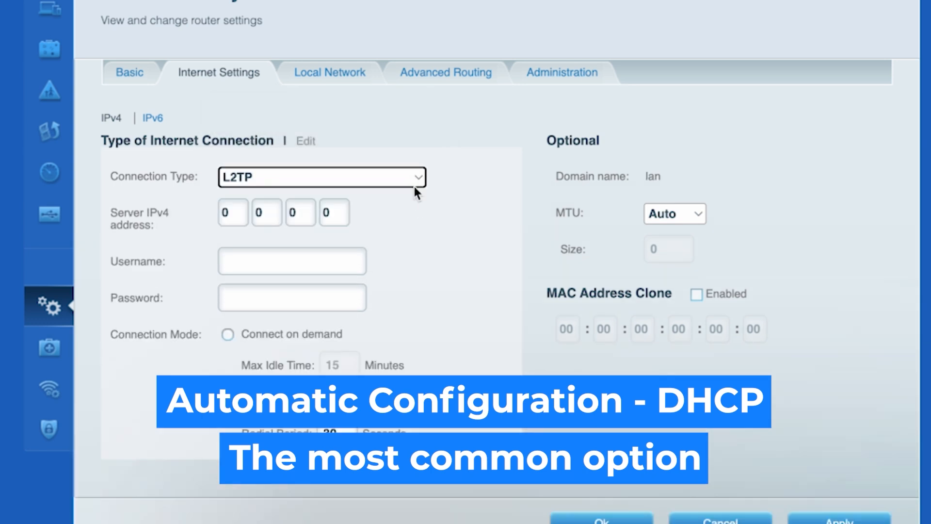
pyautogui.click(320, 177)
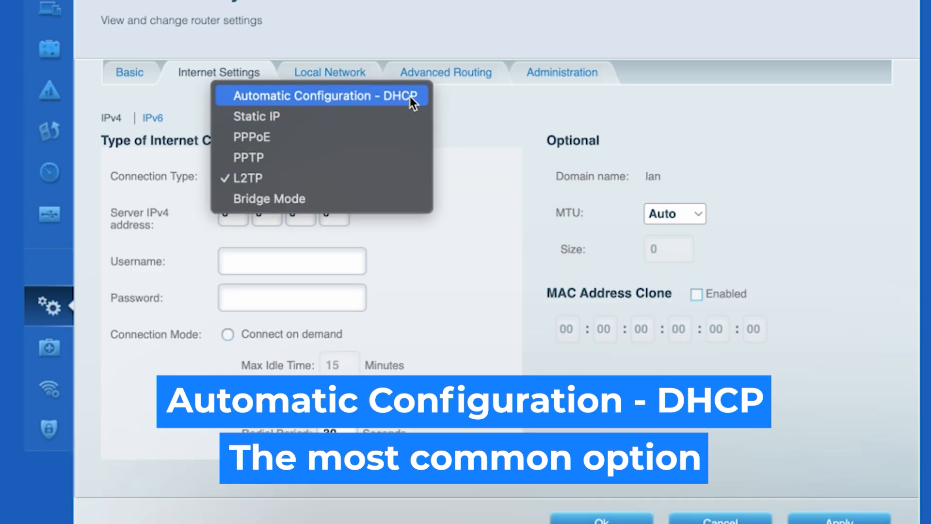
pyautogui.click(321, 95)
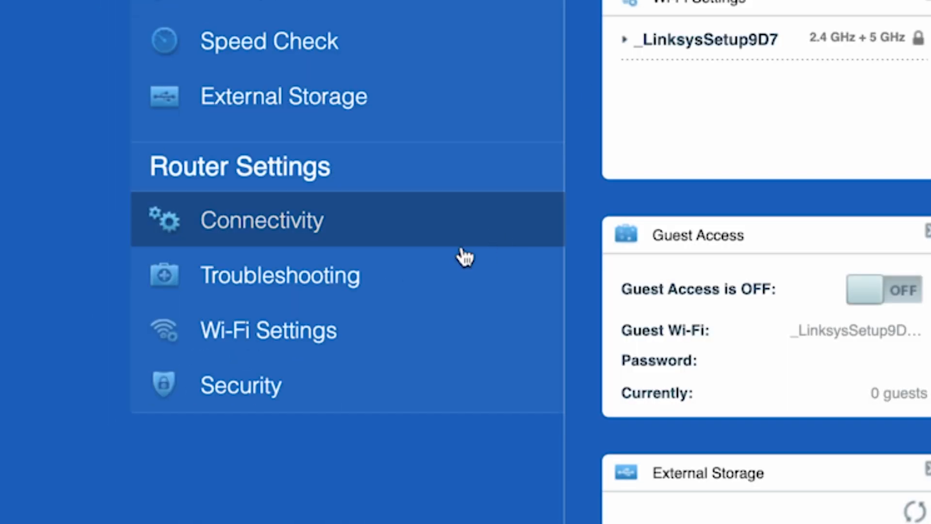
pyautogui.click(268, 330)
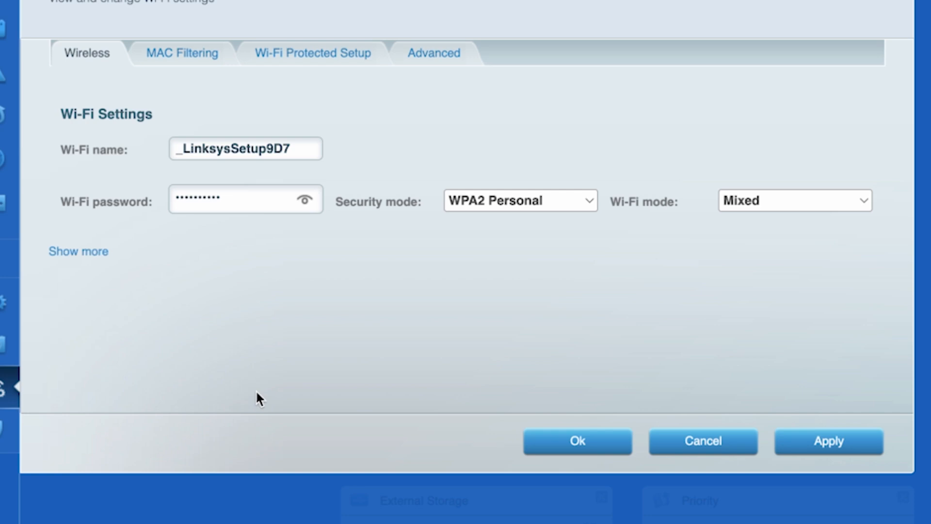
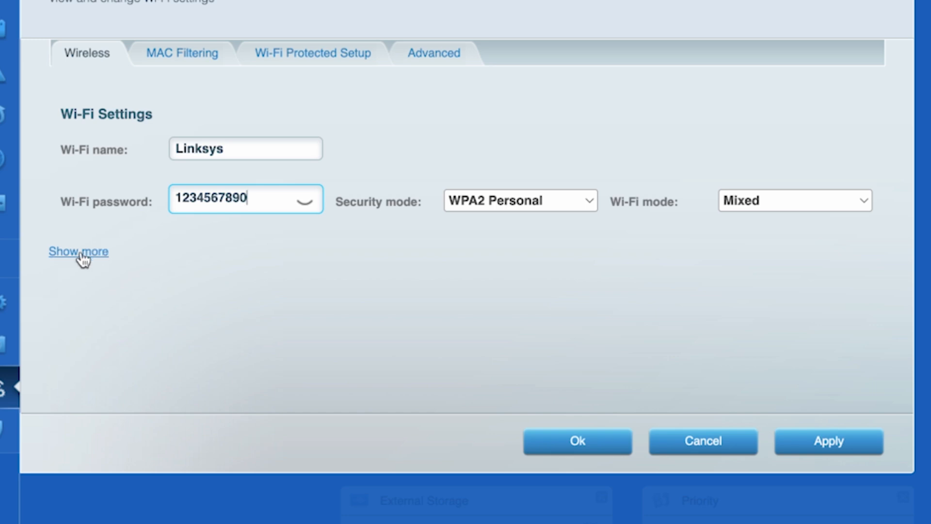
pyautogui.click(78, 252)
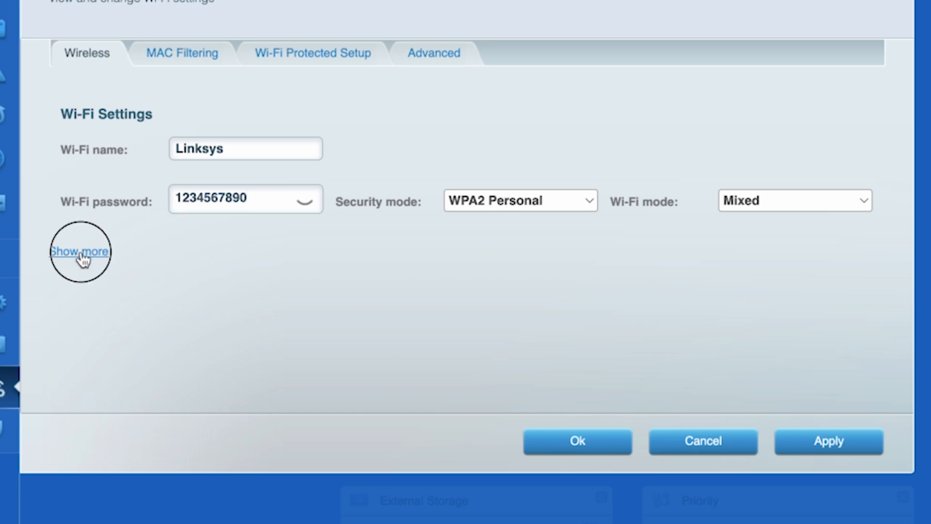
pyautogui.click(81, 252)
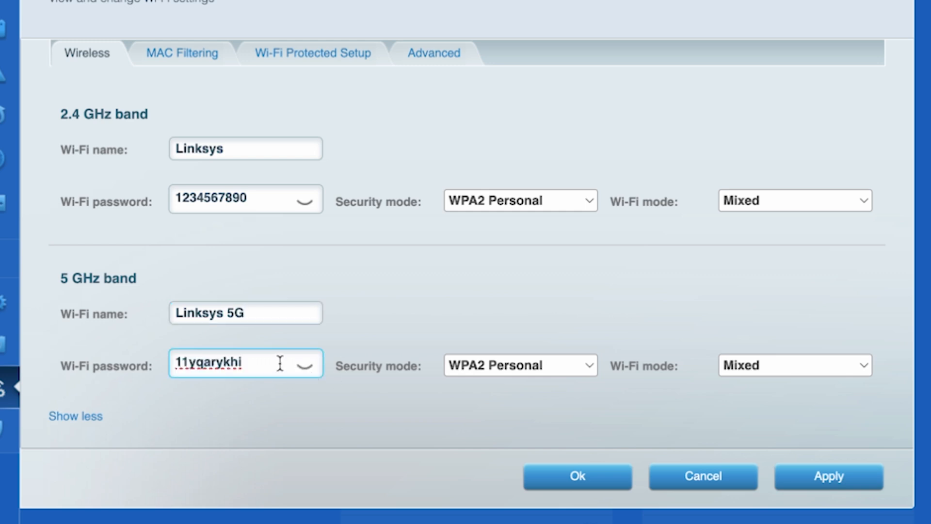
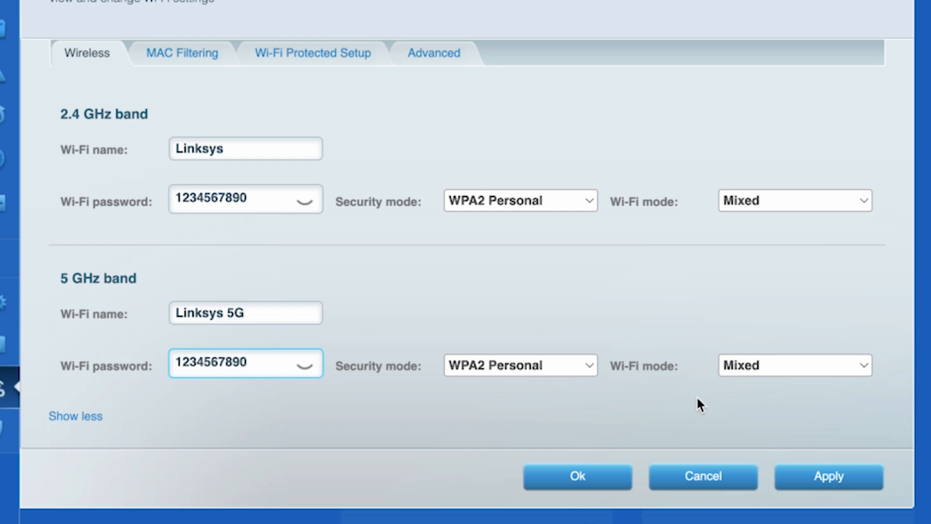
# Apply the Wi-Fi settings, keeping different names for the two bands, and confirm the update.
pyautogui.click(829, 477)
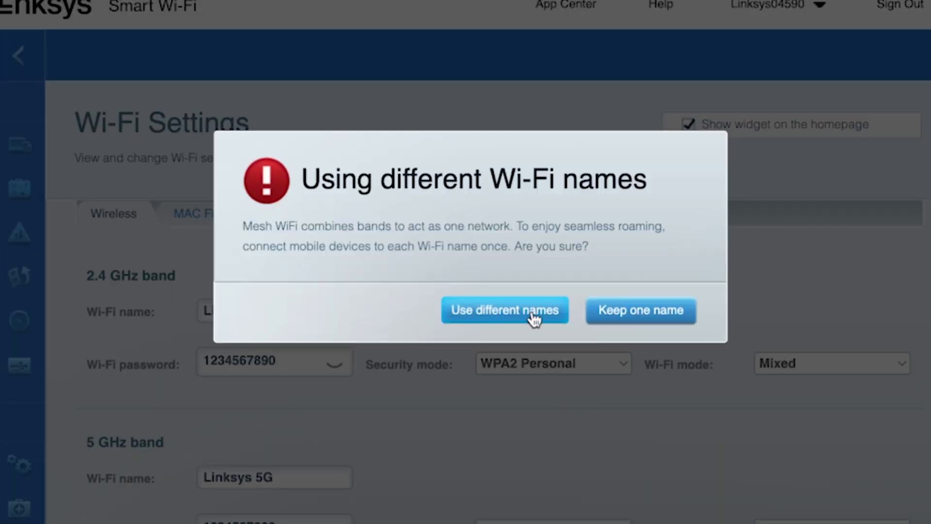
pyautogui.click(504, 310)
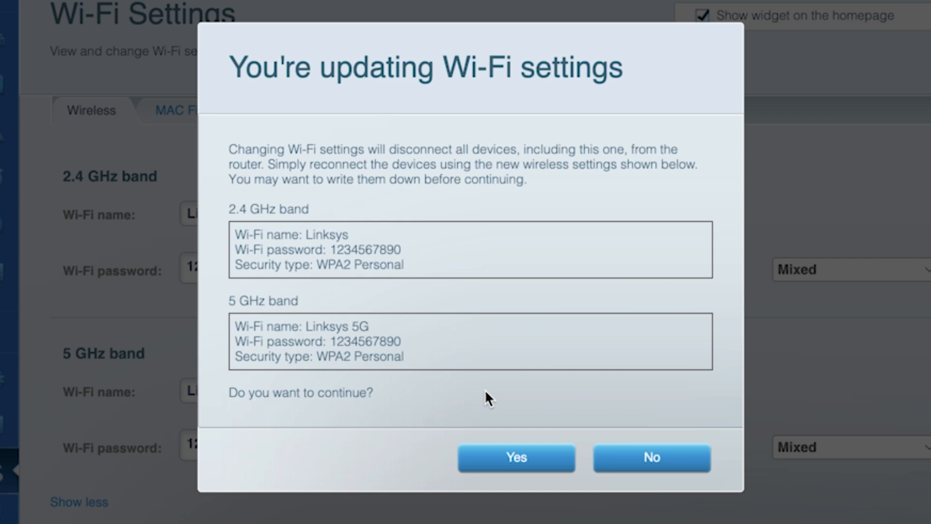
pyautogui.click(517, 457)
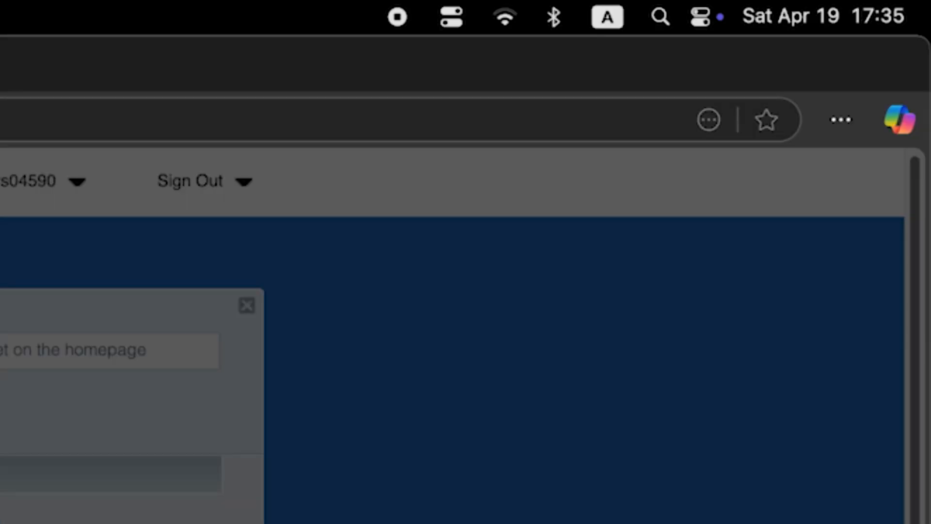
pyautogui.moveTo(505, 20)
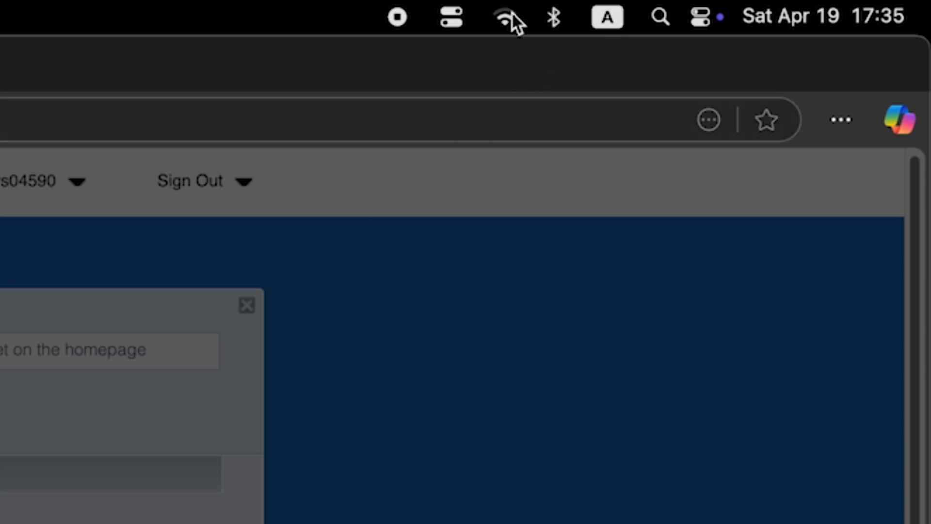
# Acknowledge the Applying Changes notice after checking the computer's Wi-Fi connection.
pyautogui.click(506, 18)
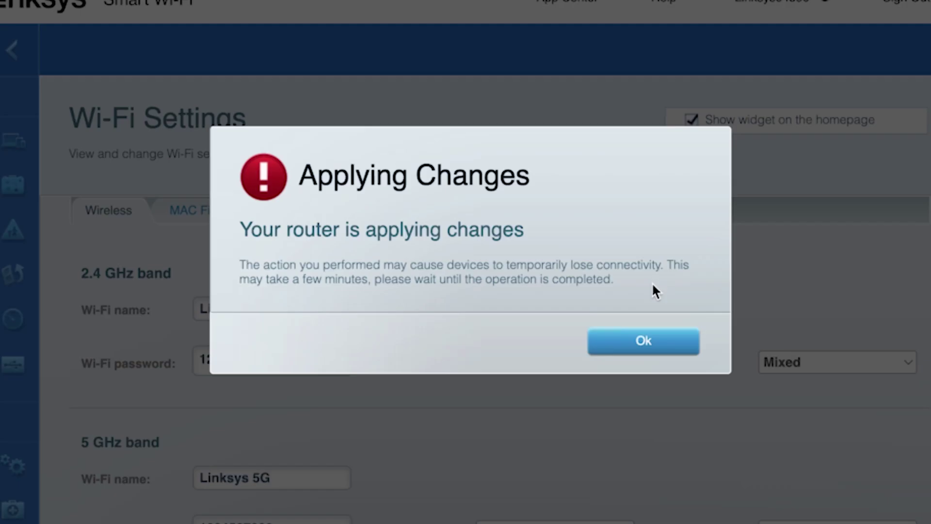
pyautogui.click(643, 341)
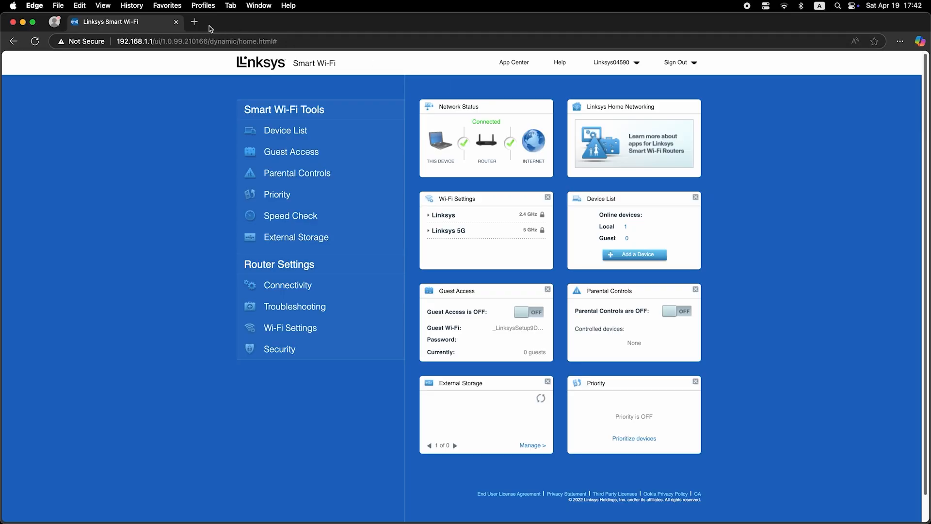
# Open a new browser tab beside the router page with 'hghg' typed in it.
pyautogui.click(193, 21)
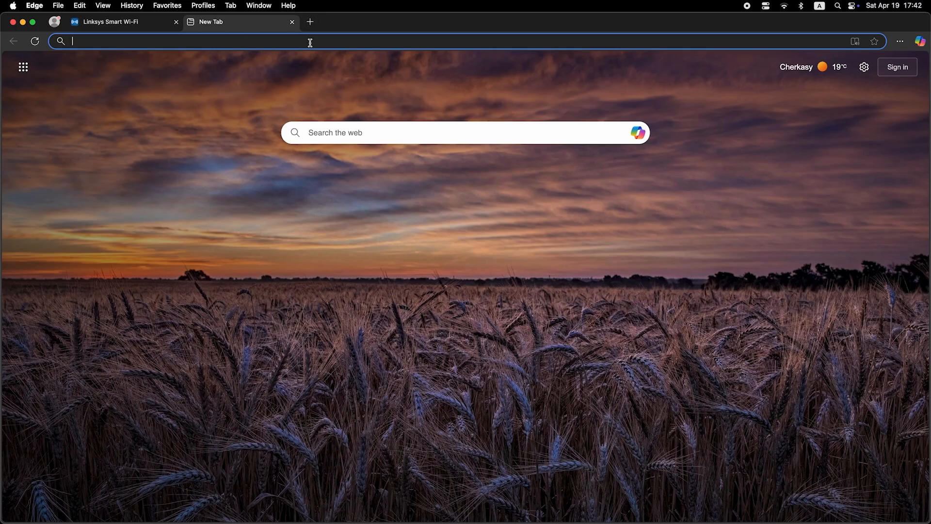
pyautogui.write('hghg')
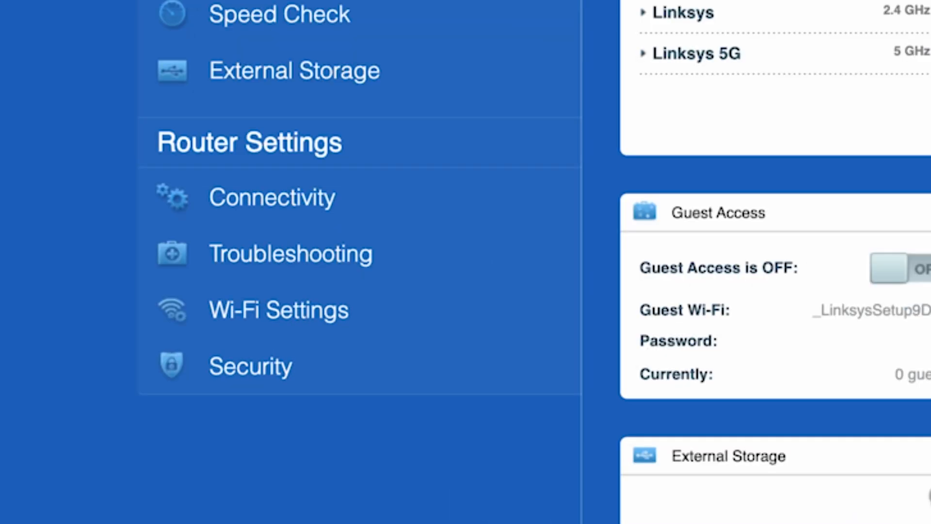
# Enable MAC Address Clone (4B:58:C7:FD:92:D1) in the Internet Settings under Connectivity.
pyautogui.click(271, 198)
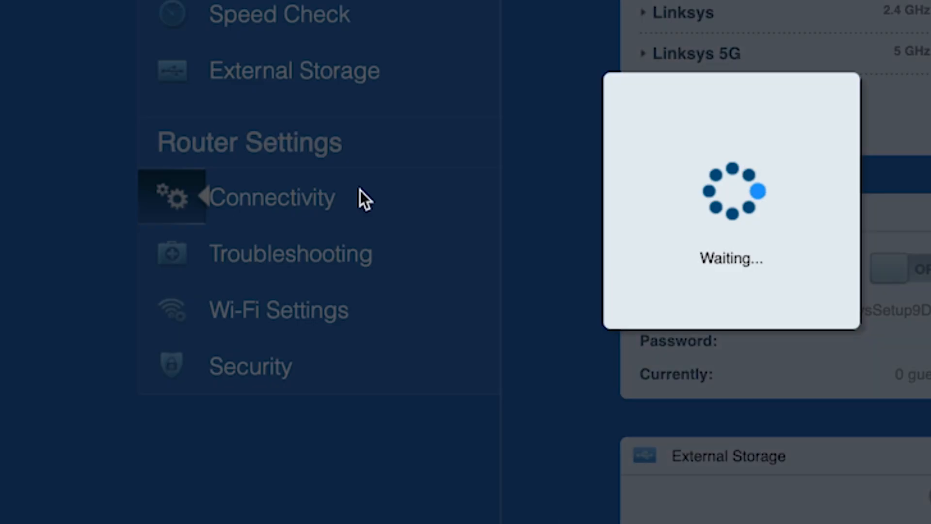
pyautogui.click(271, 198)
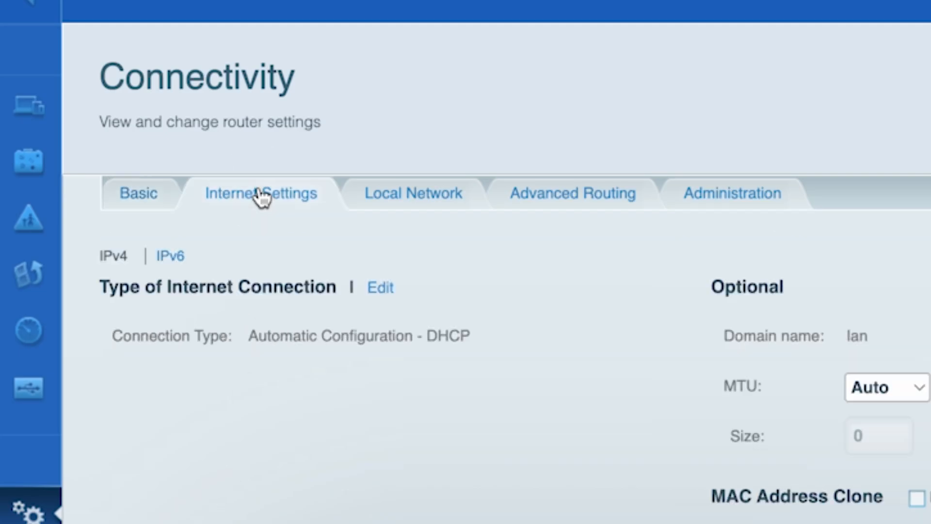
pyautogui.scroll(-3)
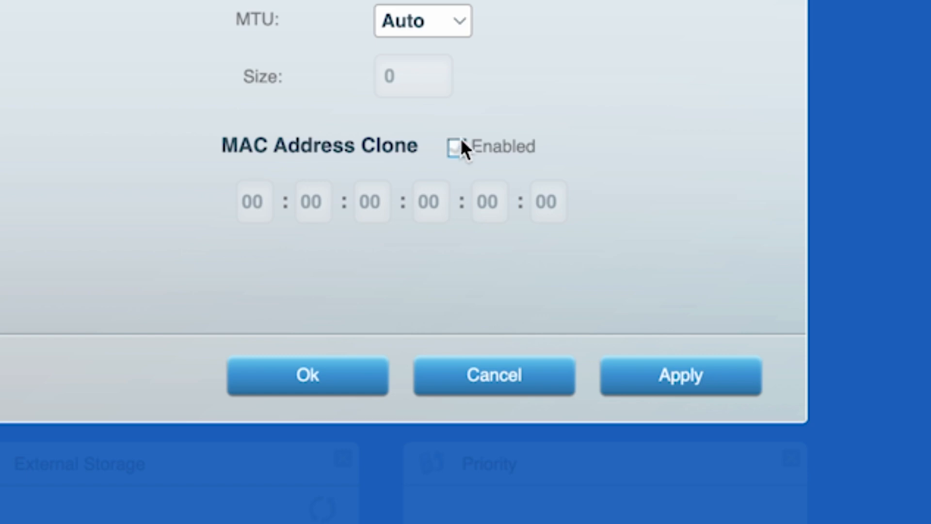
pyautogui.click(455, 147)
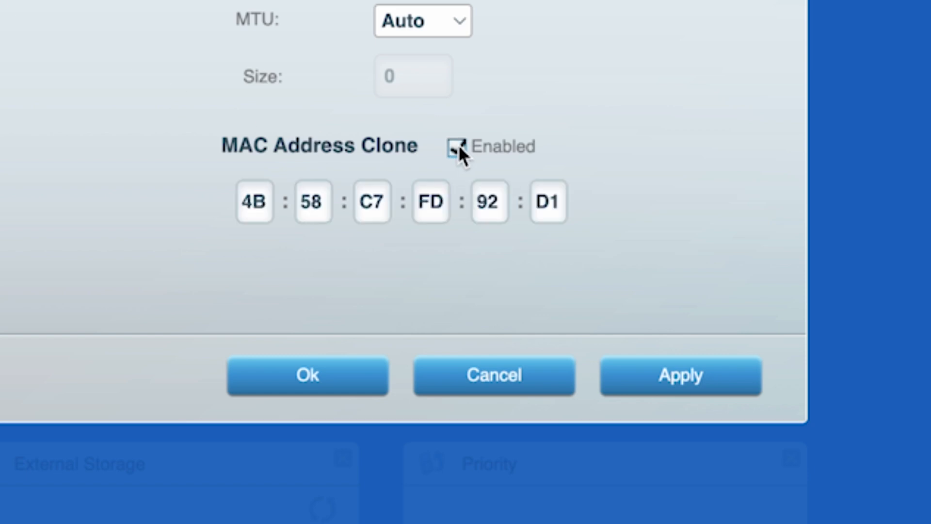
pyautogui.click(458, 146)
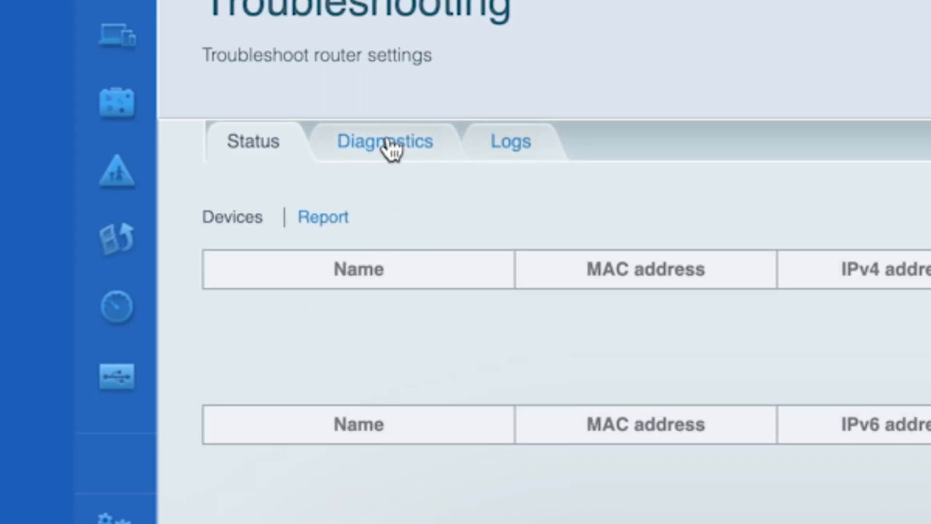
# Restart the mesh Wi-Fi system from Diagnostics and confirm the restart.
pyautogui.click(386, 141)
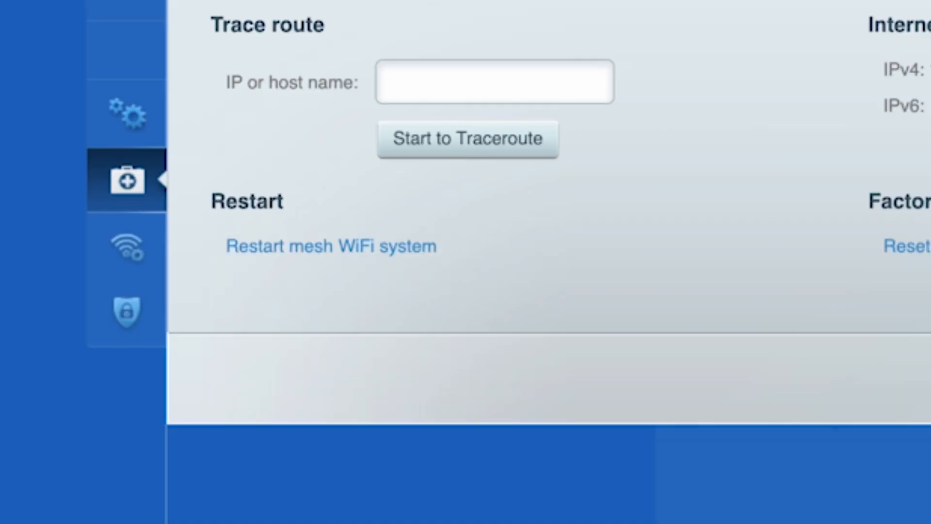
pyautogui.click(330, 246)
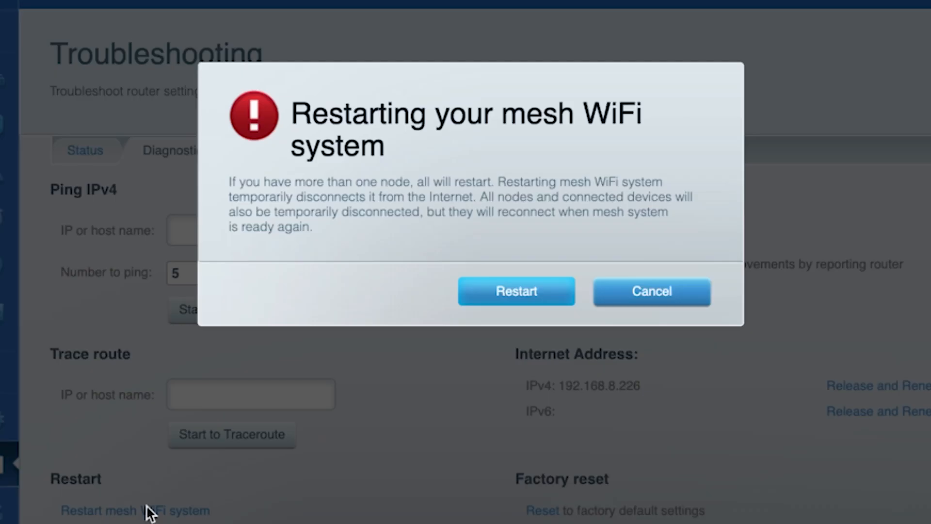
pyautogui.moveTo(518, 302)
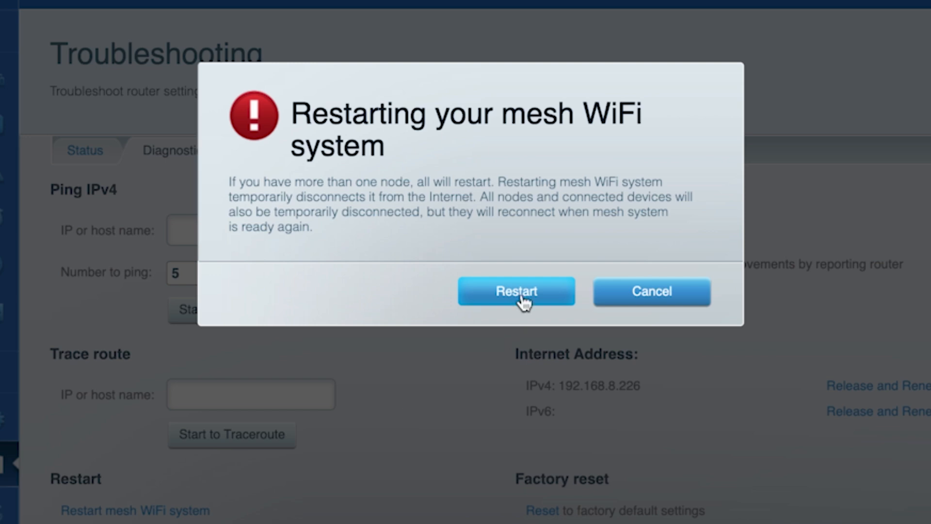
pyautogui.click(516, 290)
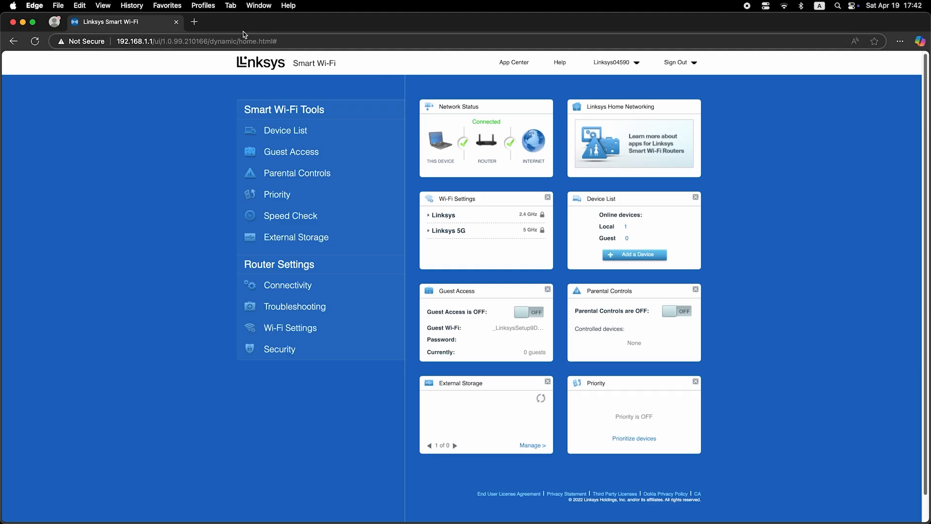
# Open a second new browser tab with 'hgh' typed as a search.
pyautogui.click(194, 22)
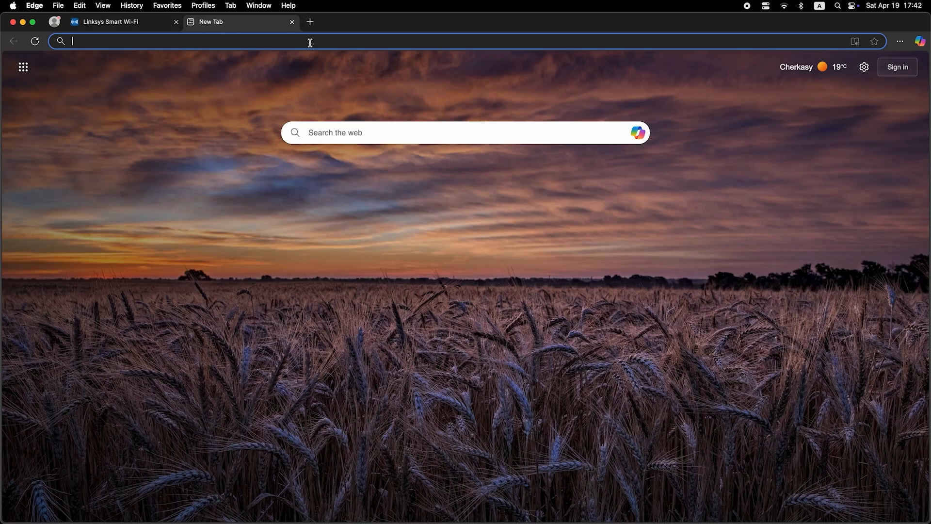
pyautogui.write('hgh')
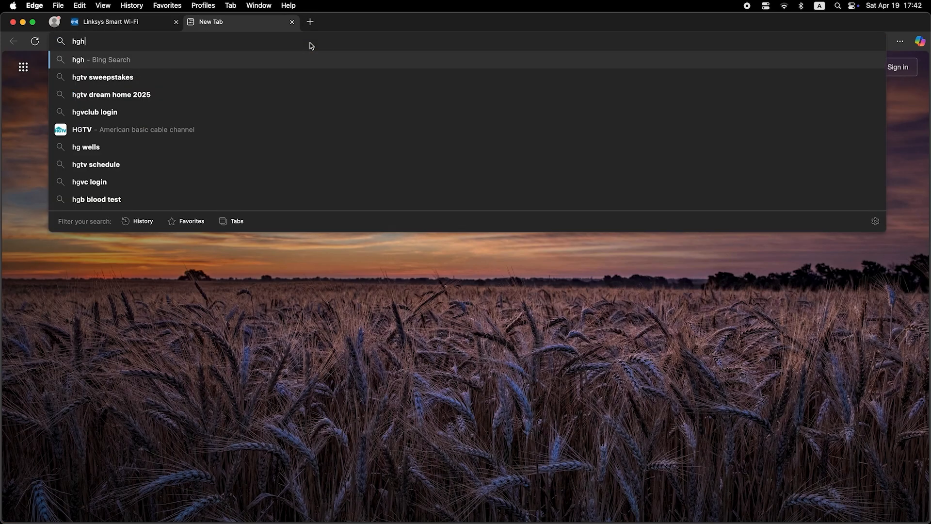